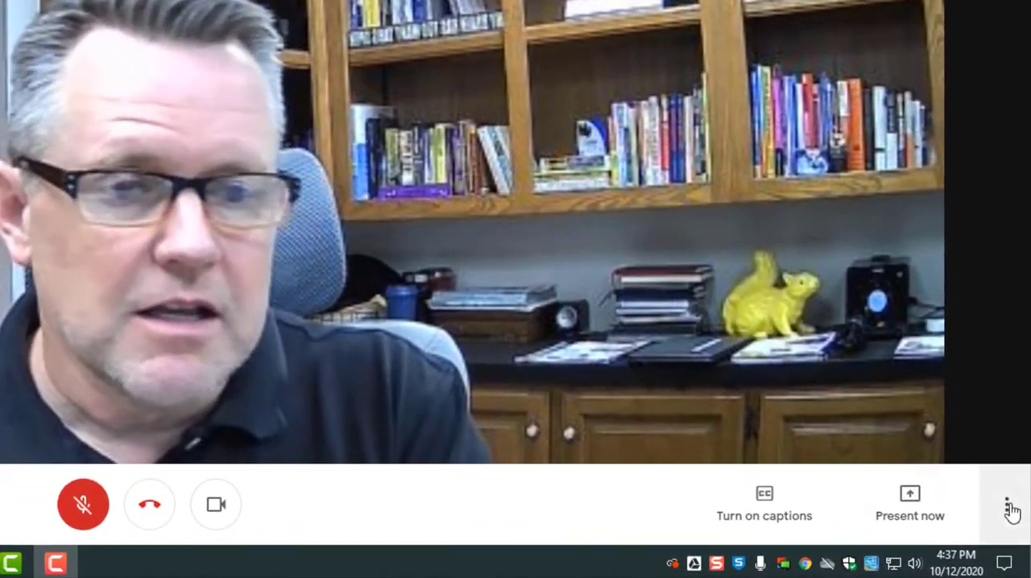
Step: Turn on background blur from the More options menu so the bookshelf blurs
{"action": "left_click", "coordinate": [1006, 504]}
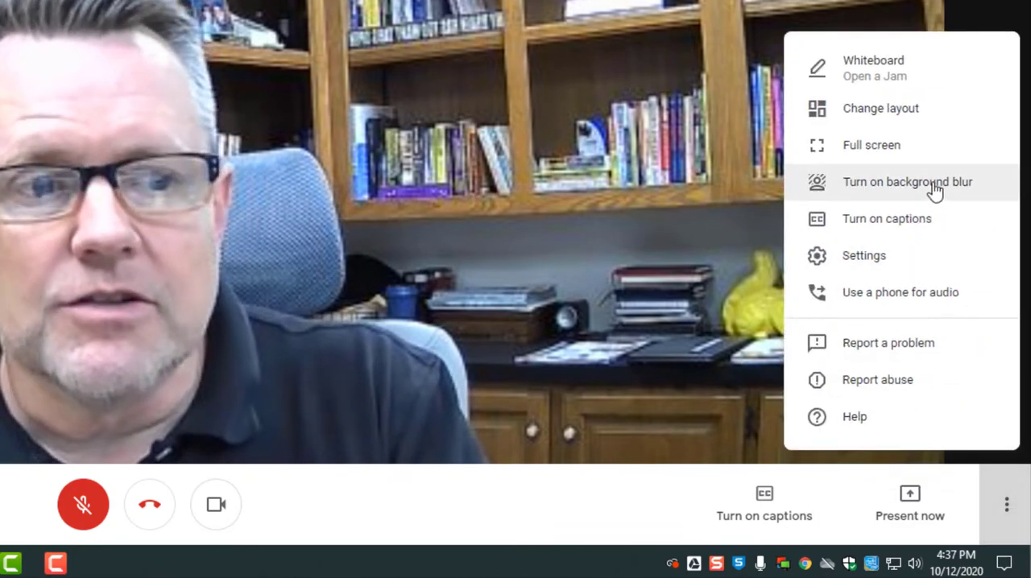
{"action": "left_click", "coordinate": [908, 181]}
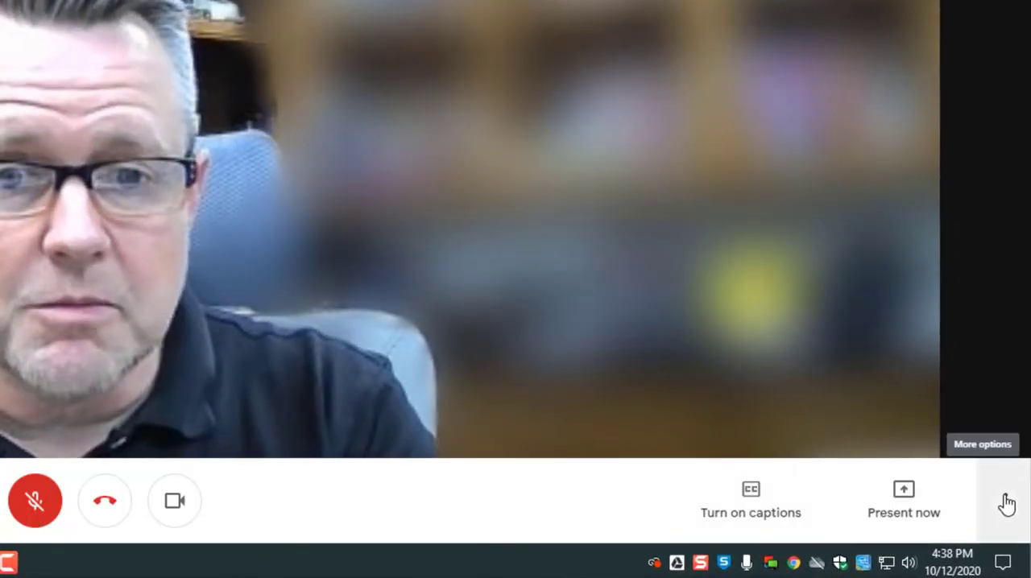
Step: Create a new whiteboard Jam for the meeting from the Whiteboard option
{"action": "left_click", "coordinate": [1004, 500]}
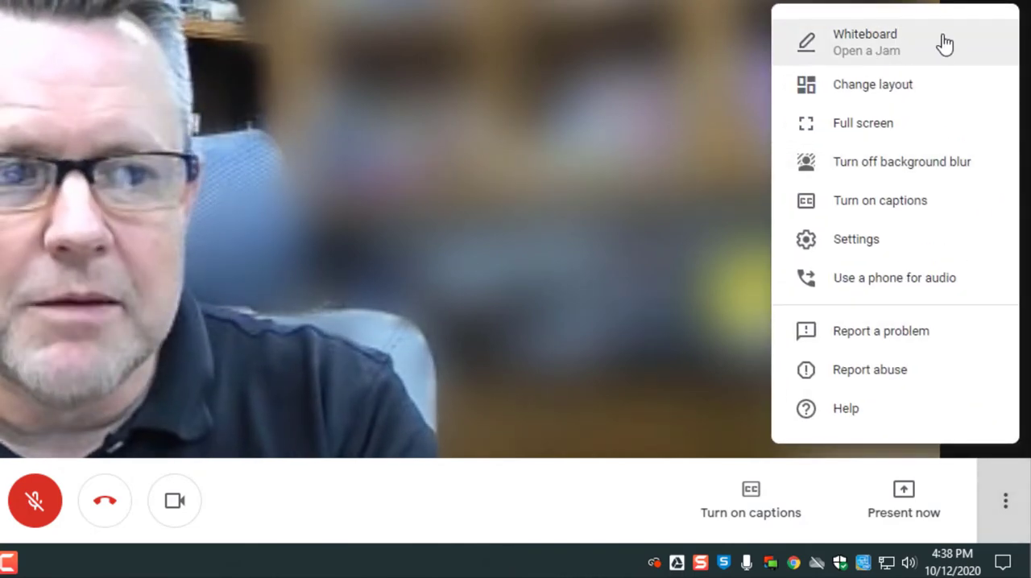
{"action": "mouse_move", "coordinate": [903, 47]}
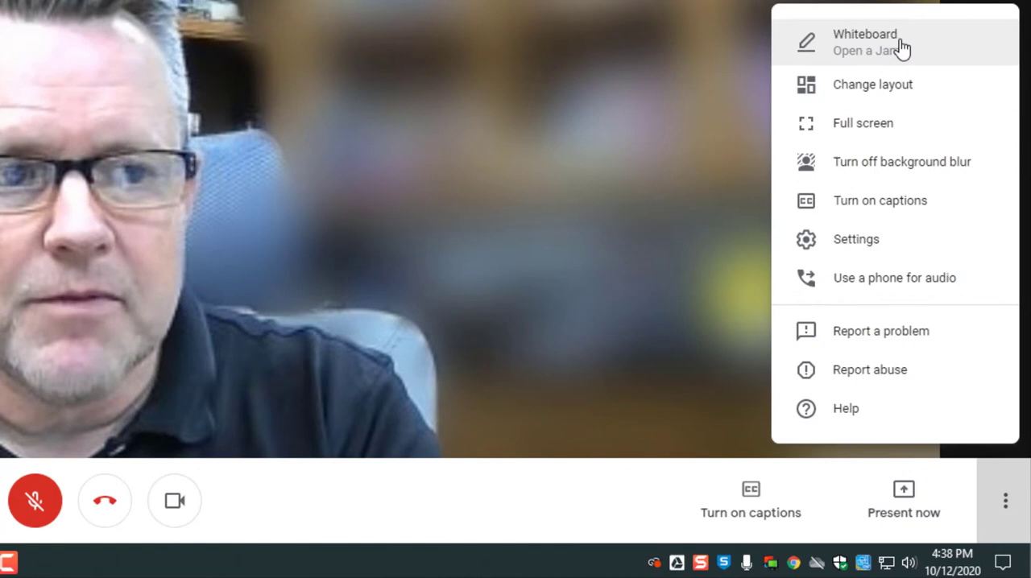
{"action": "left_click", "coordinate": [866, 41]}
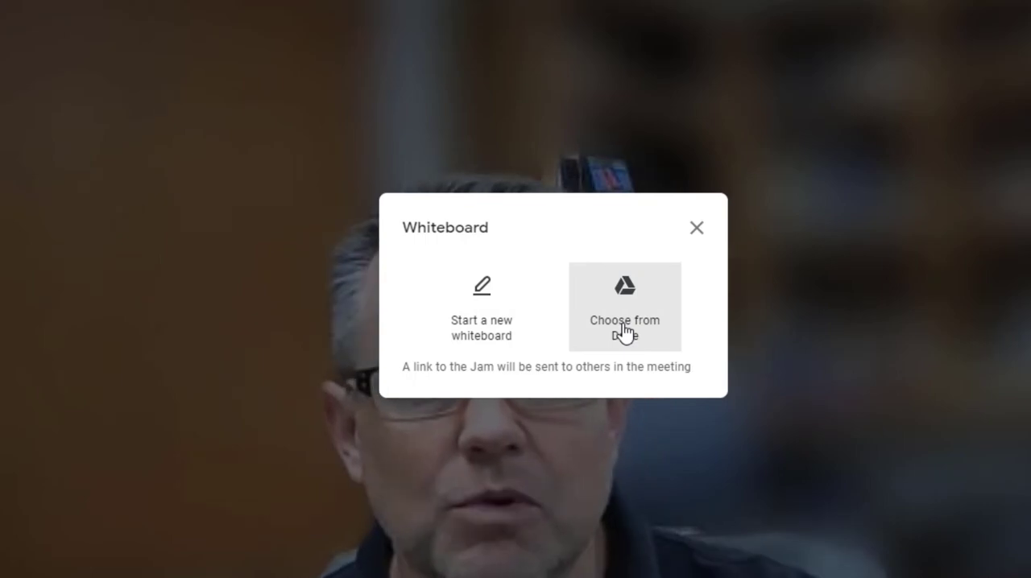
{"action": "left_click", "coordinate": [625, 306]}
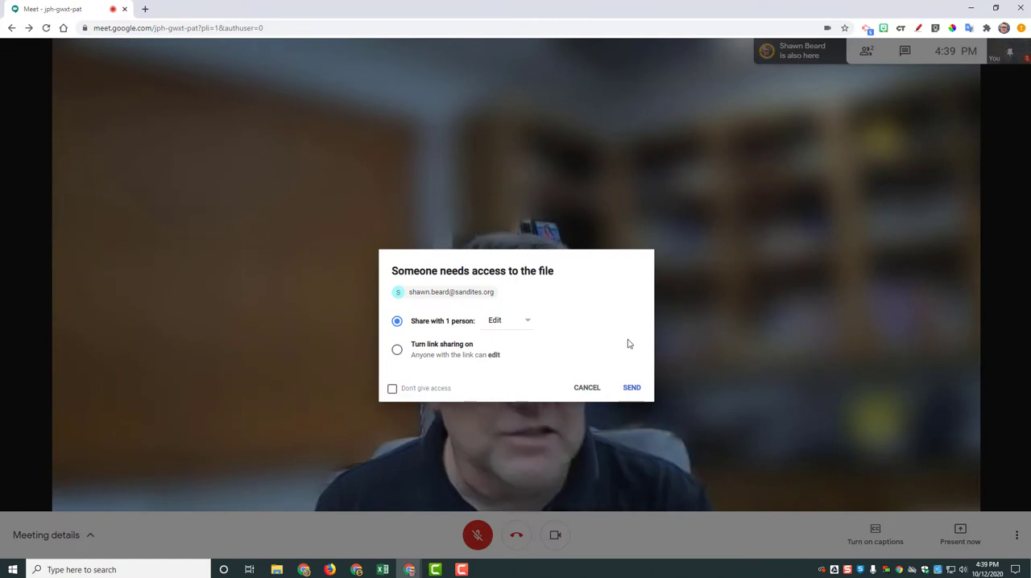
{"action": "mouse_move", "coordinate": [522, 326]}
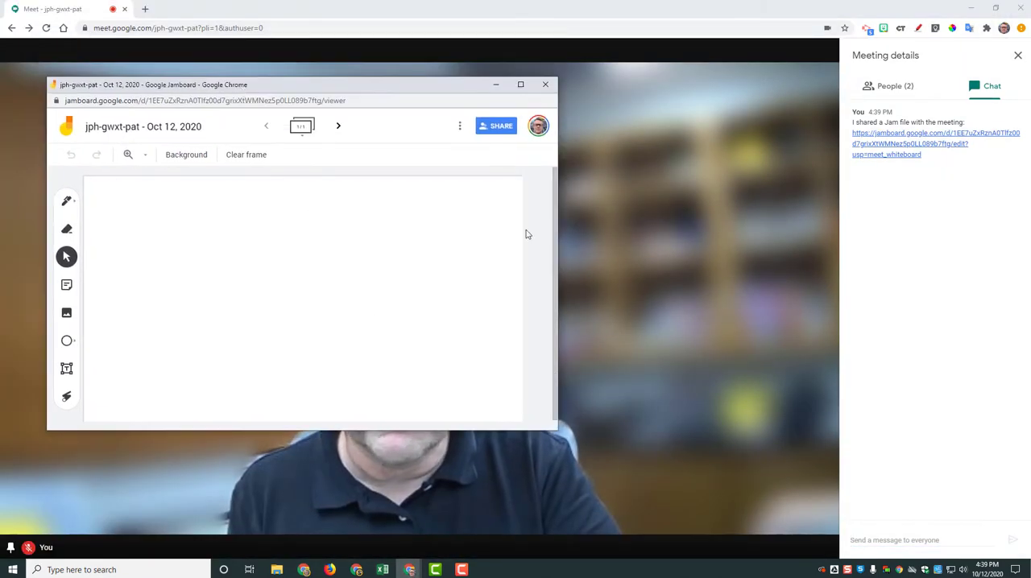
{"action": "mouse_move", "coordinate": [536, 391]}
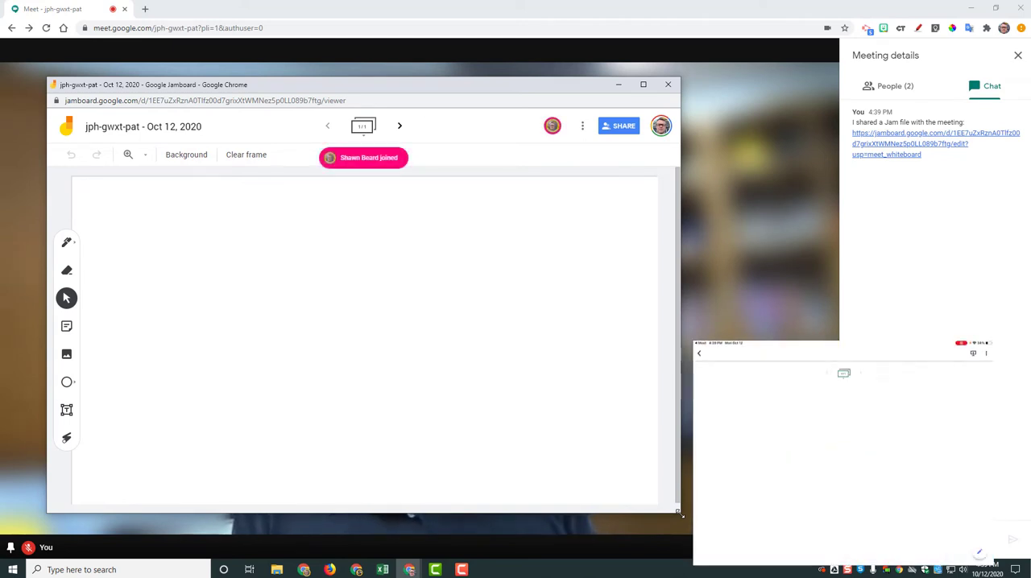
Step: Handwrite '2 + 2 = 4' on the Jamboard frame using the eraser and pen
{"action": "left_click", "coordinate": [67, 270]}
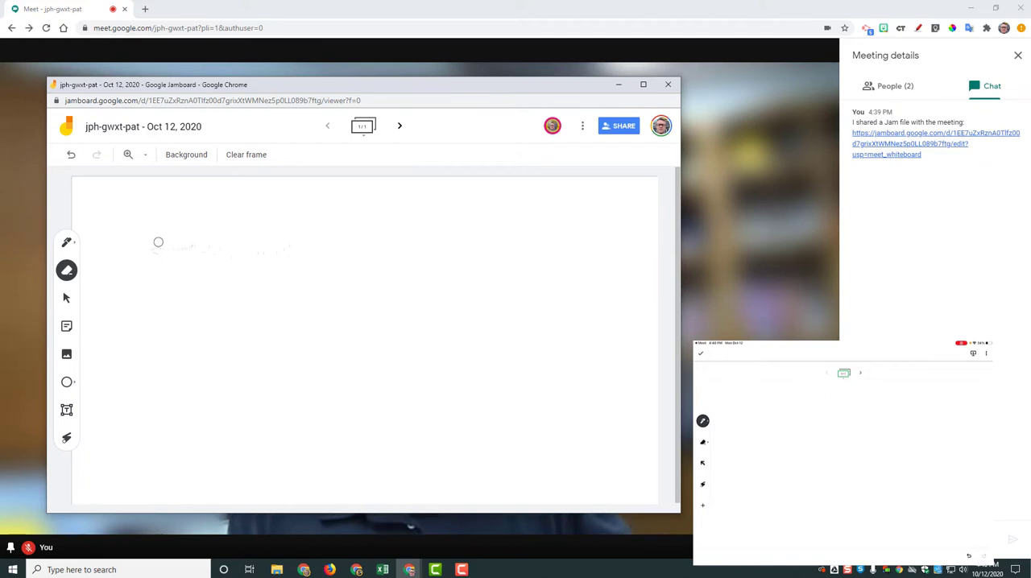
{"action": "left_click_drag", "start_coordinate": [149, 242], "coordinate": [213, 238]}
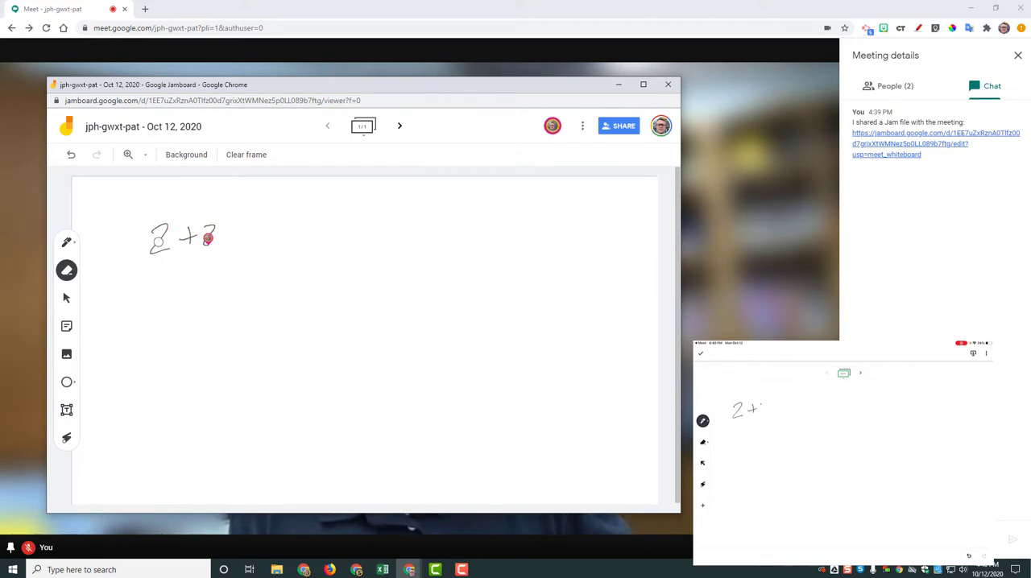
{"action": "left_click_drag", "start_coordinate": [238, 239], "coordinate": [316, 239]}
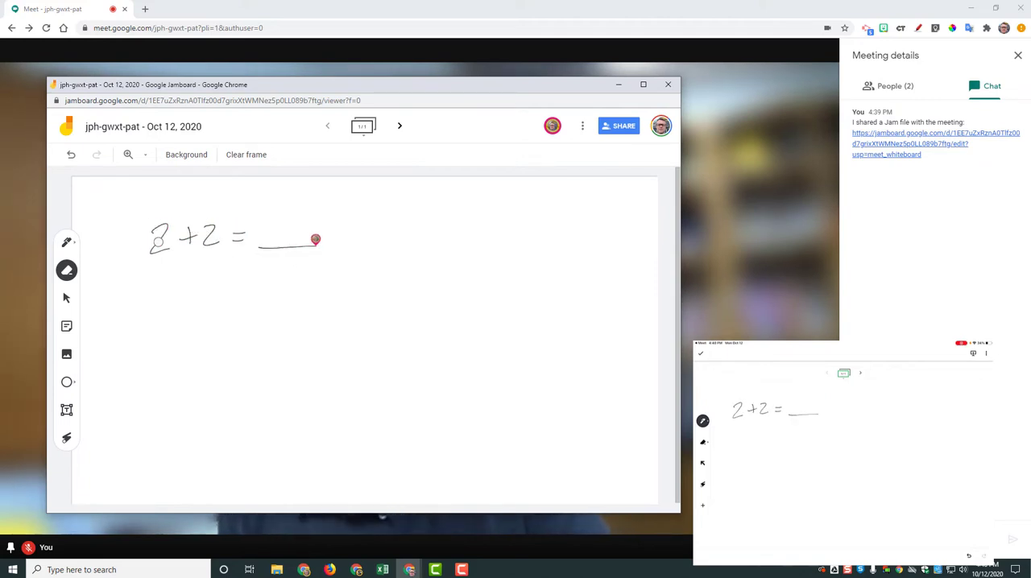
{"action": "left_click", "coordinate": [67, 242]}
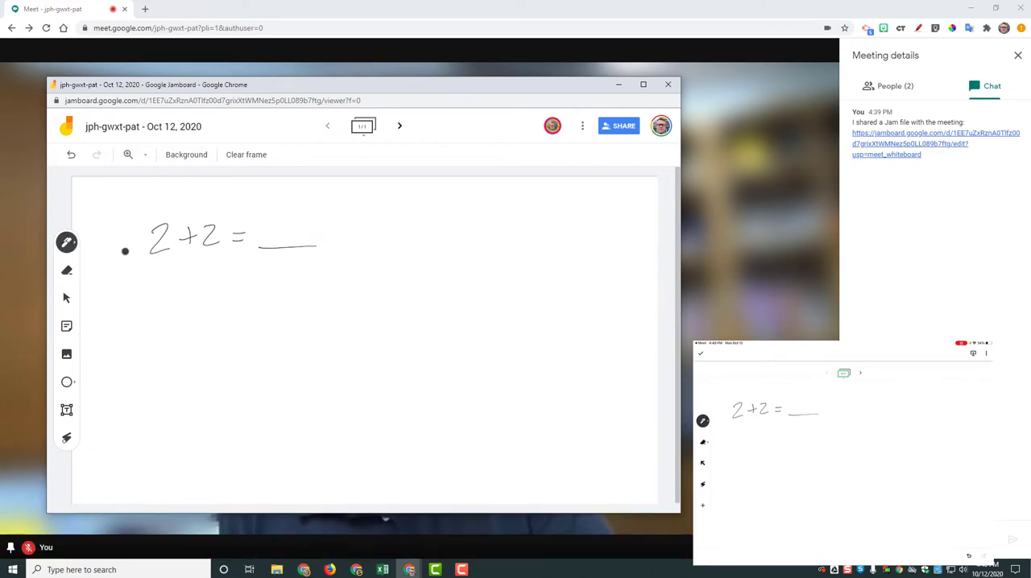
{"action": "left_click_drag", "start_coordinate": [278, 217], "coordinate": [292, 244]}
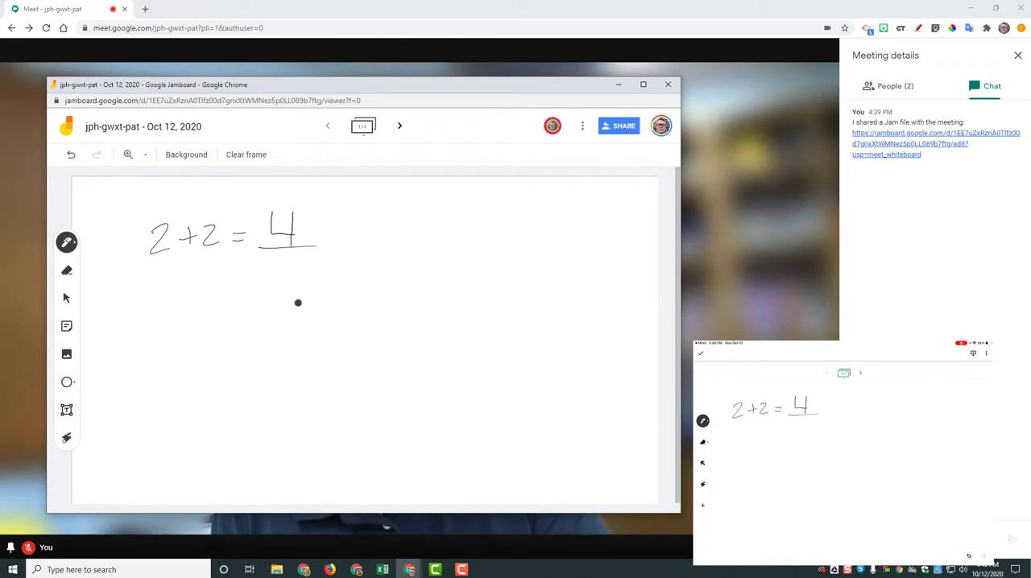
{"action": "mouse_move", "coordinate": [100, 412]}
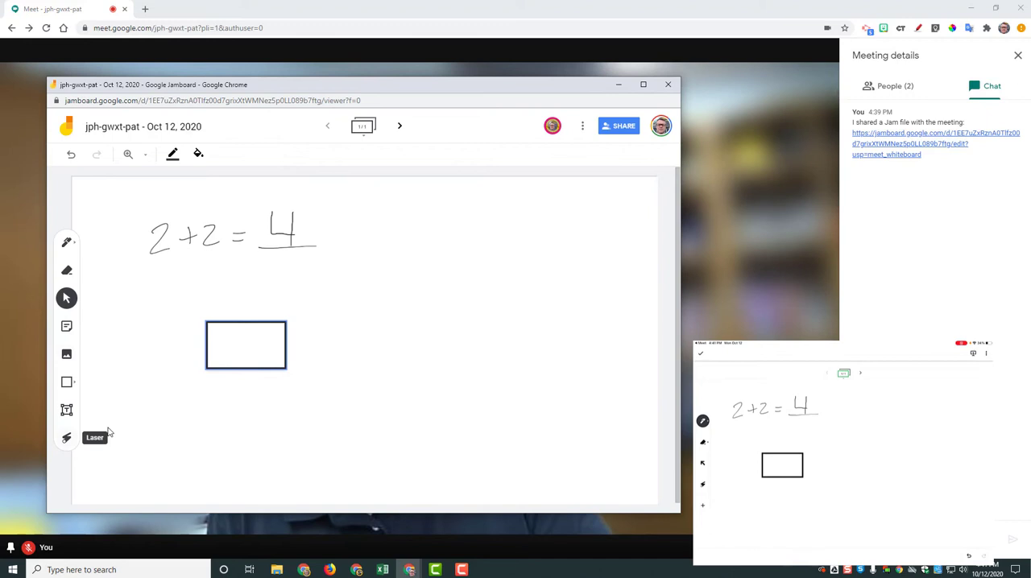
Step: Add frame 2 with the next-frame arrow and point at it with the laser
{"action": "left_click", "coordinate": [67, 438]}
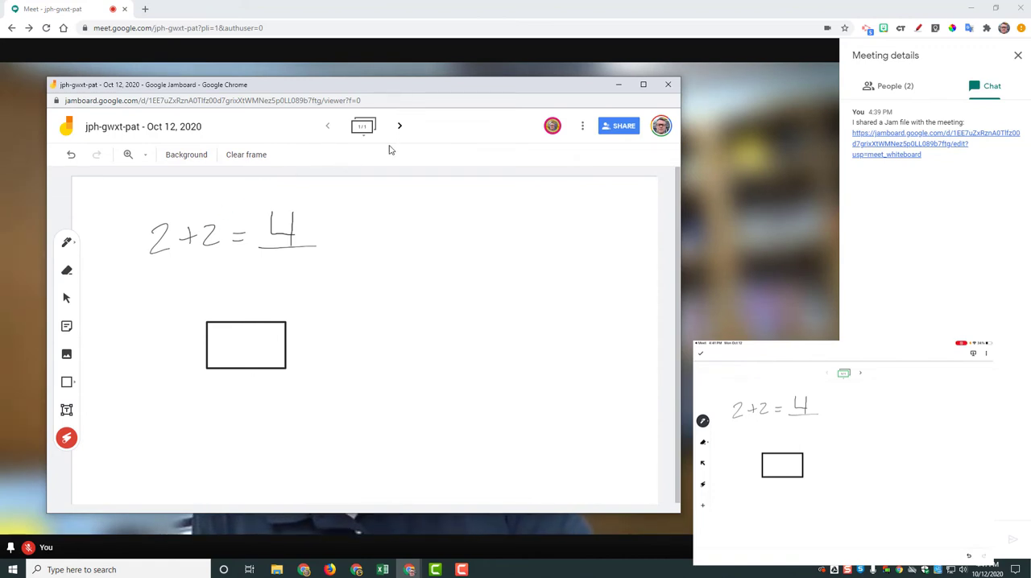
{"action": "left_click", "coordinate": [399, 126]}
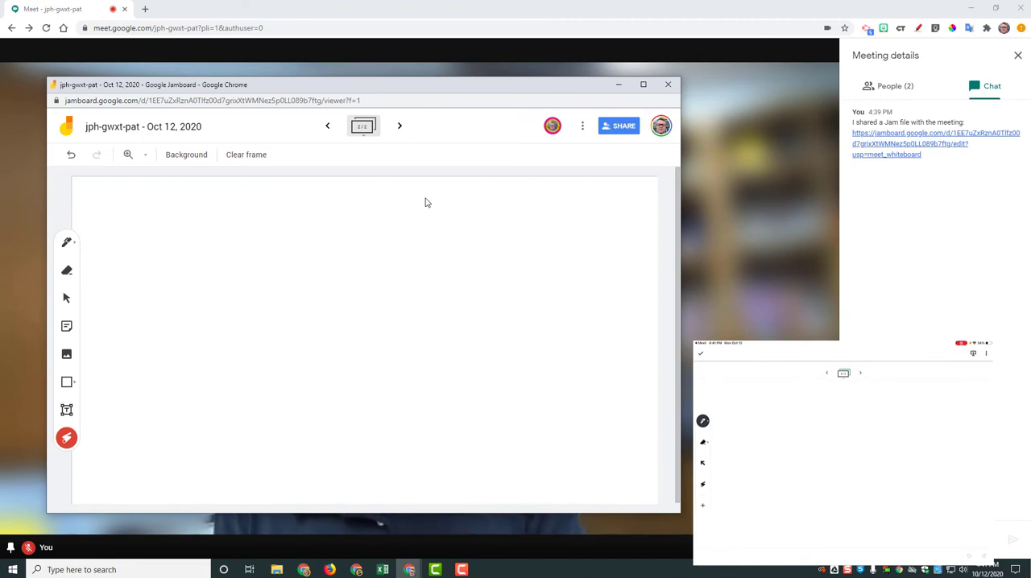
{"action": "left_click", "coordinate": [279, 249]}
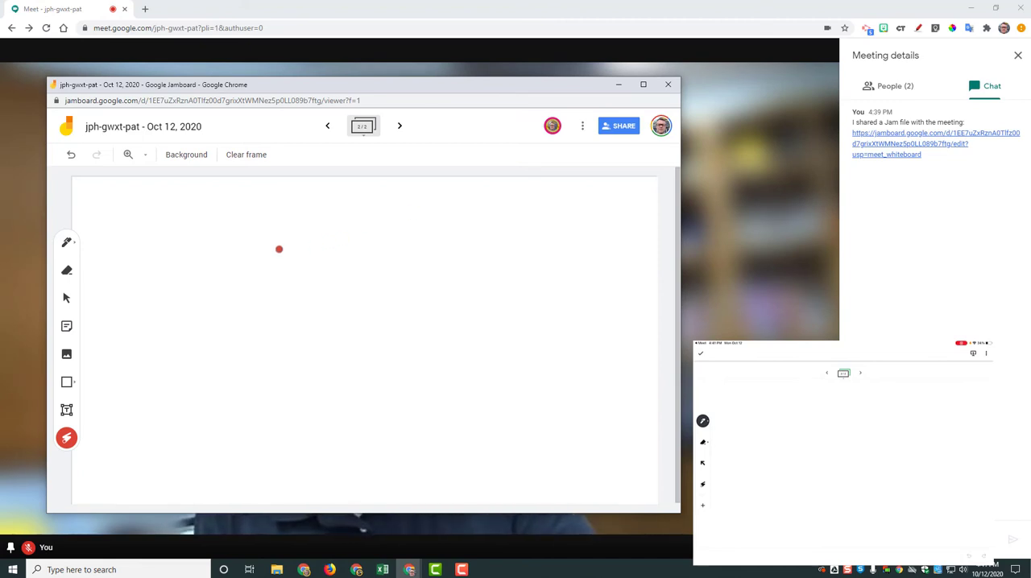